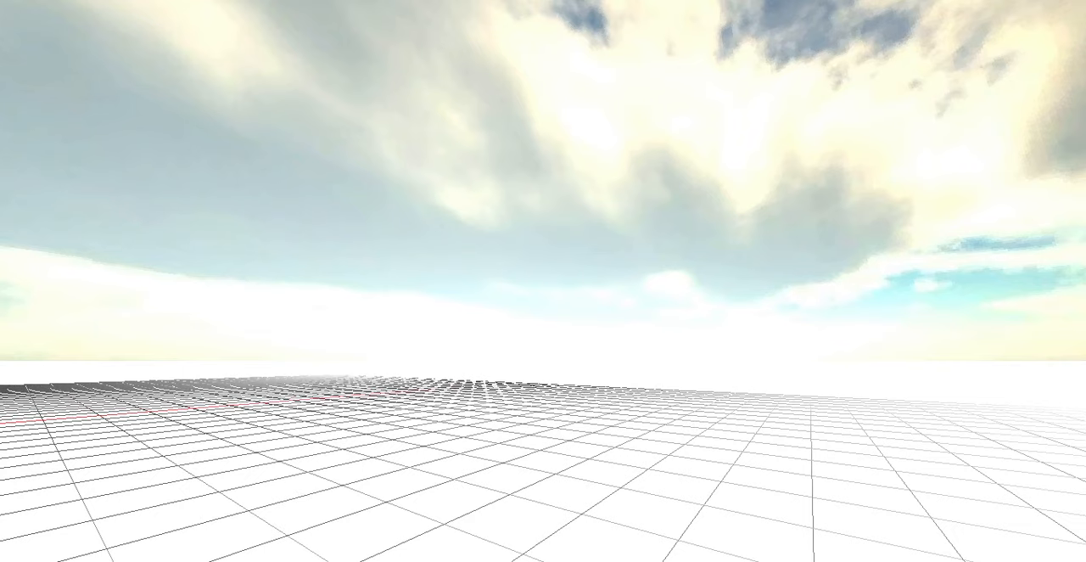
# Step: Load the chosen school bus from the vehicle Loader onto the grid terrain
pyautogui.click(36, 7)
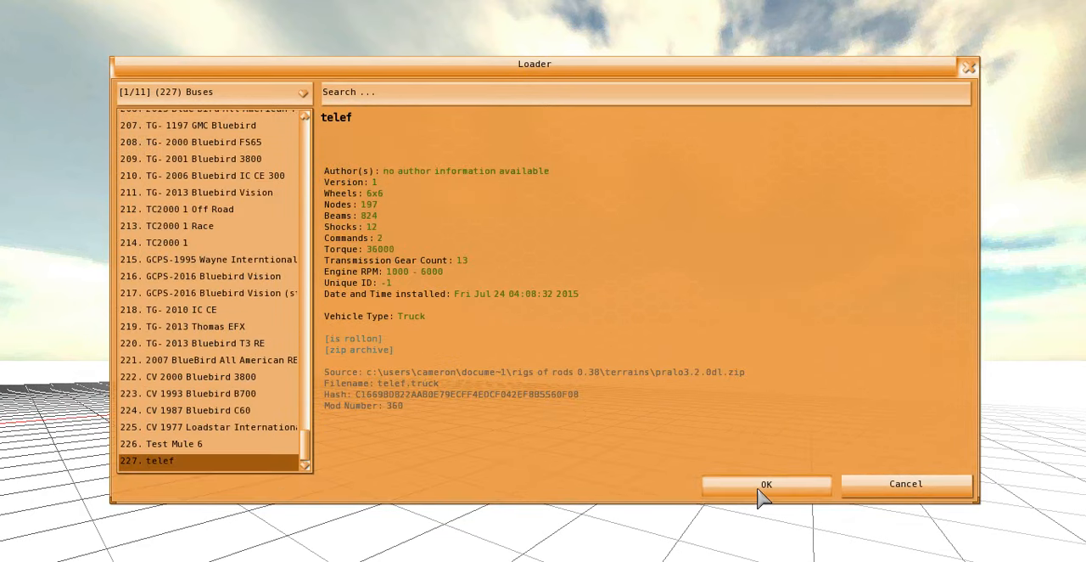
pyautogui.click(766, 482)
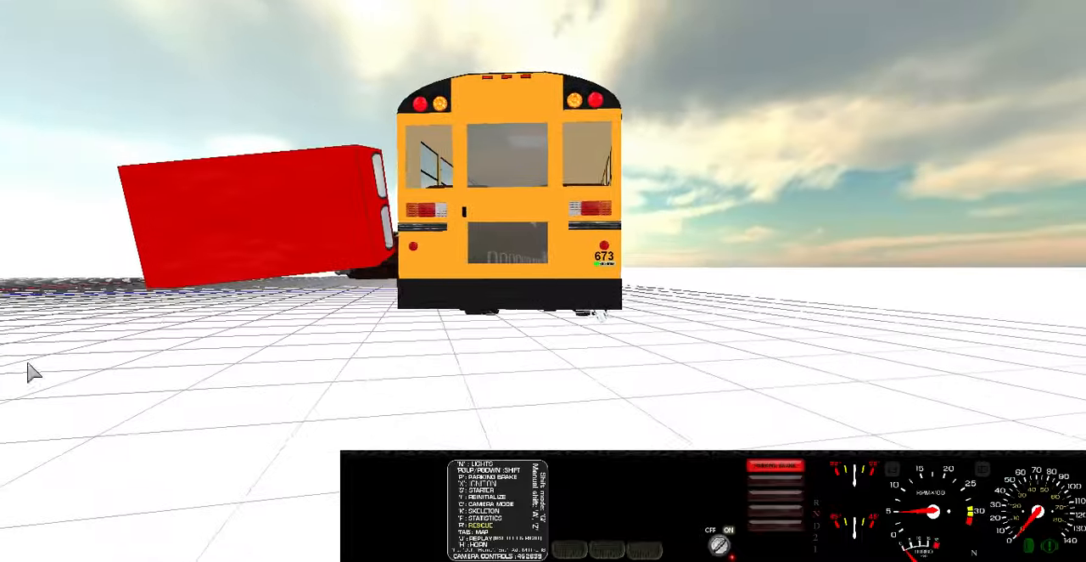
# Step: Switch the camera to an outside view of the school bus
pyautogui.press('c')
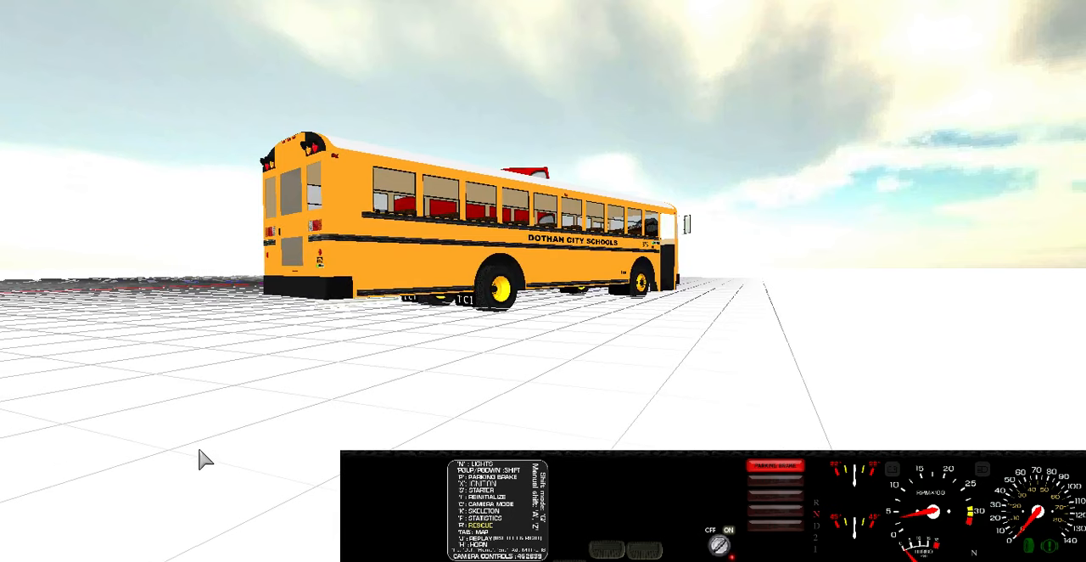
pyautogui.moveTo(536, 47)
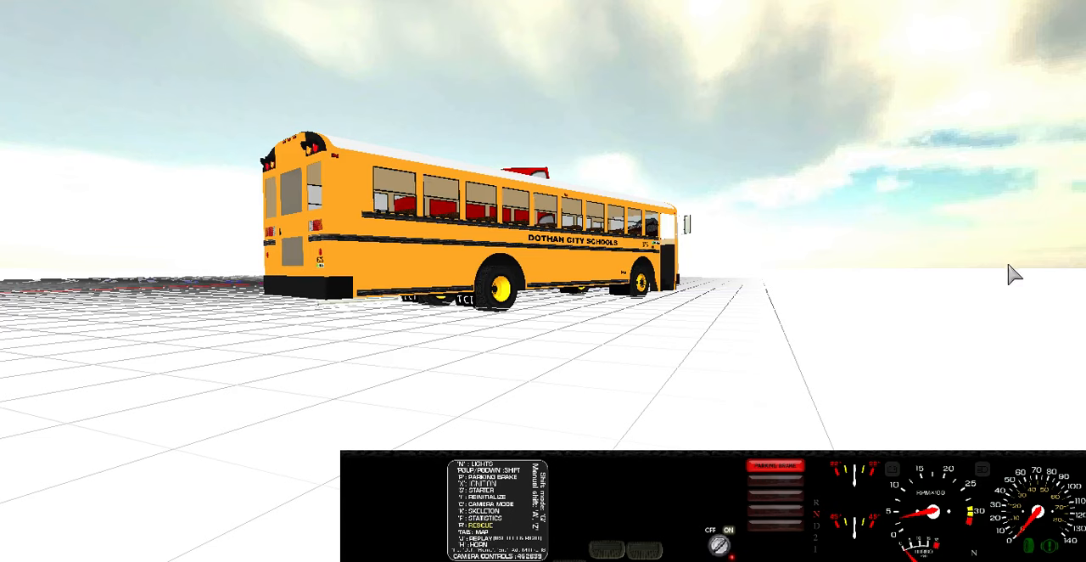
pyautogui.moveTo(848, 331)
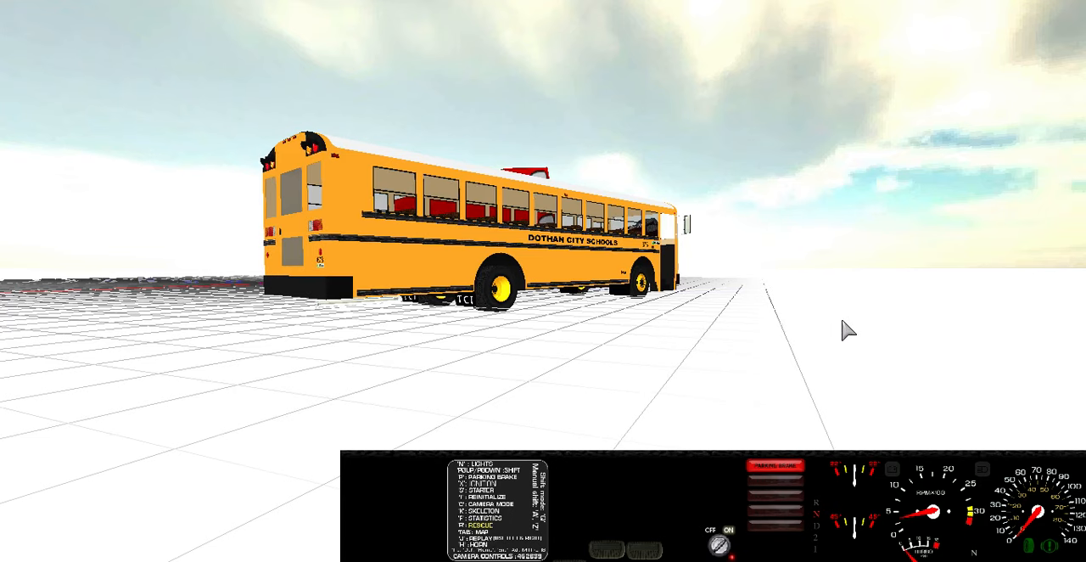